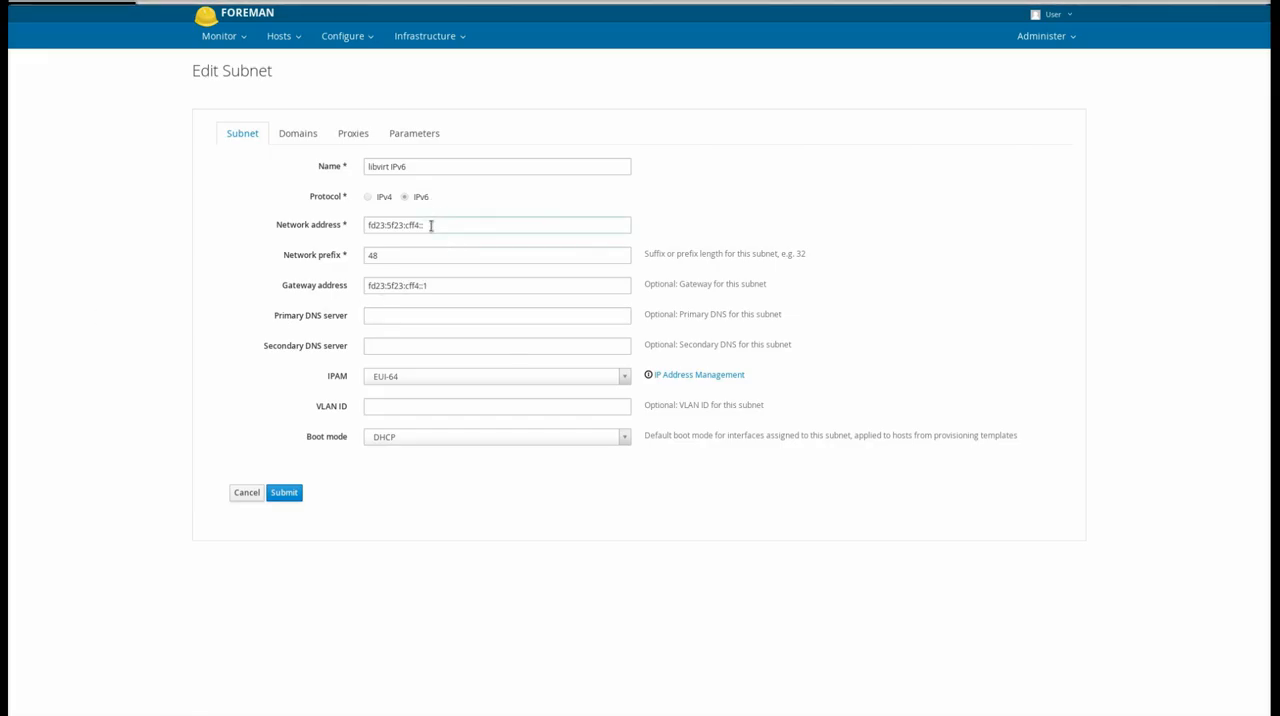
Step: Show the IP Address Management help listing DHCP, Internal DB, EUI-64 and None modes
left_click(496, 376)
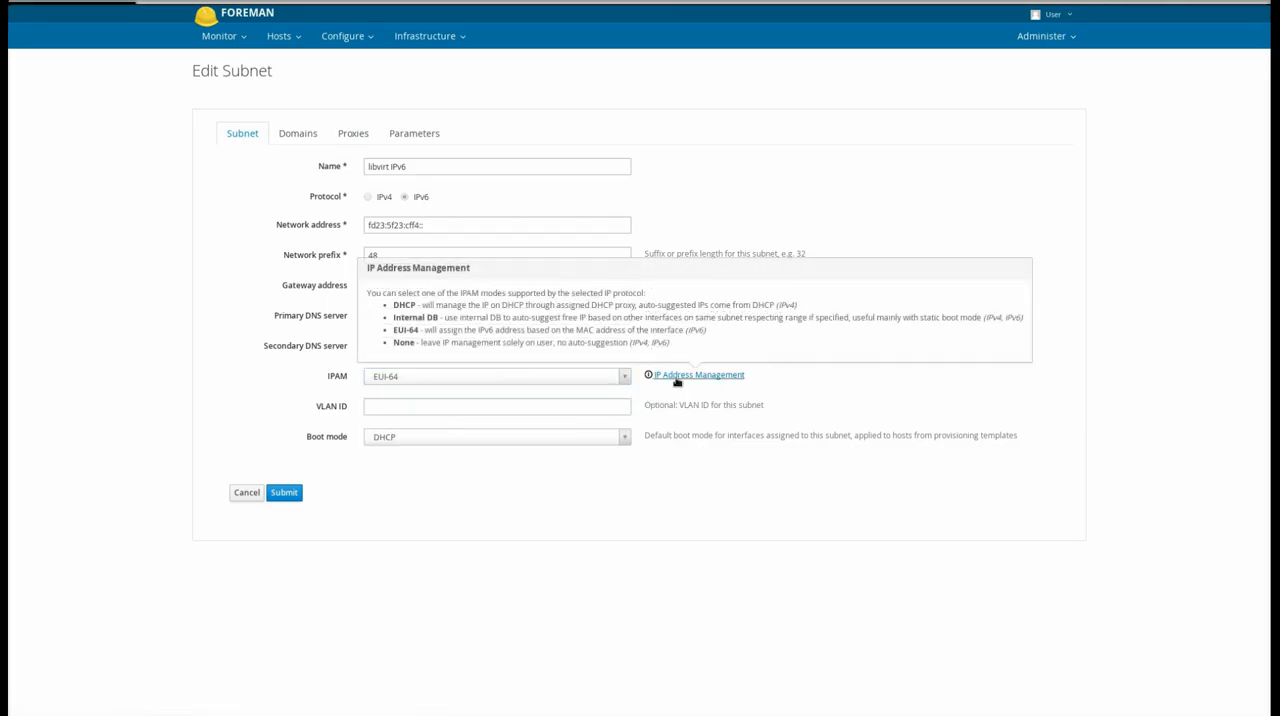
mouse_move(692, 344)
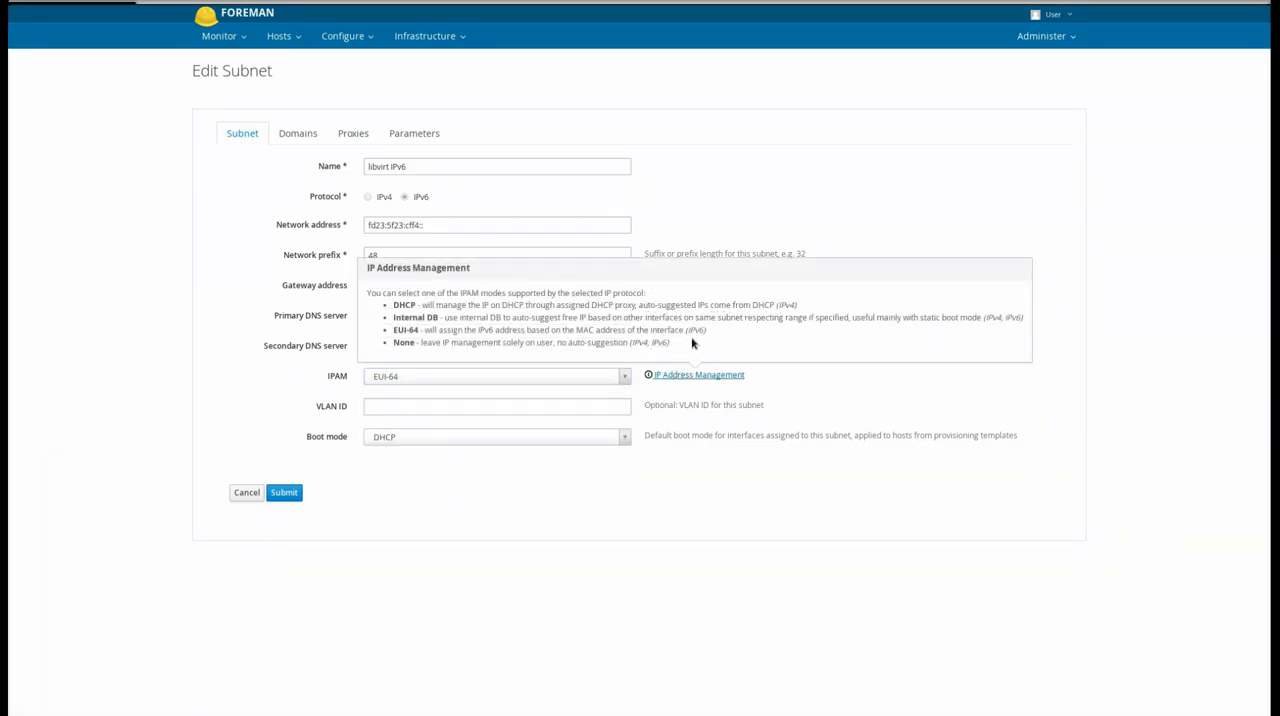
mouse_move(690, 356)
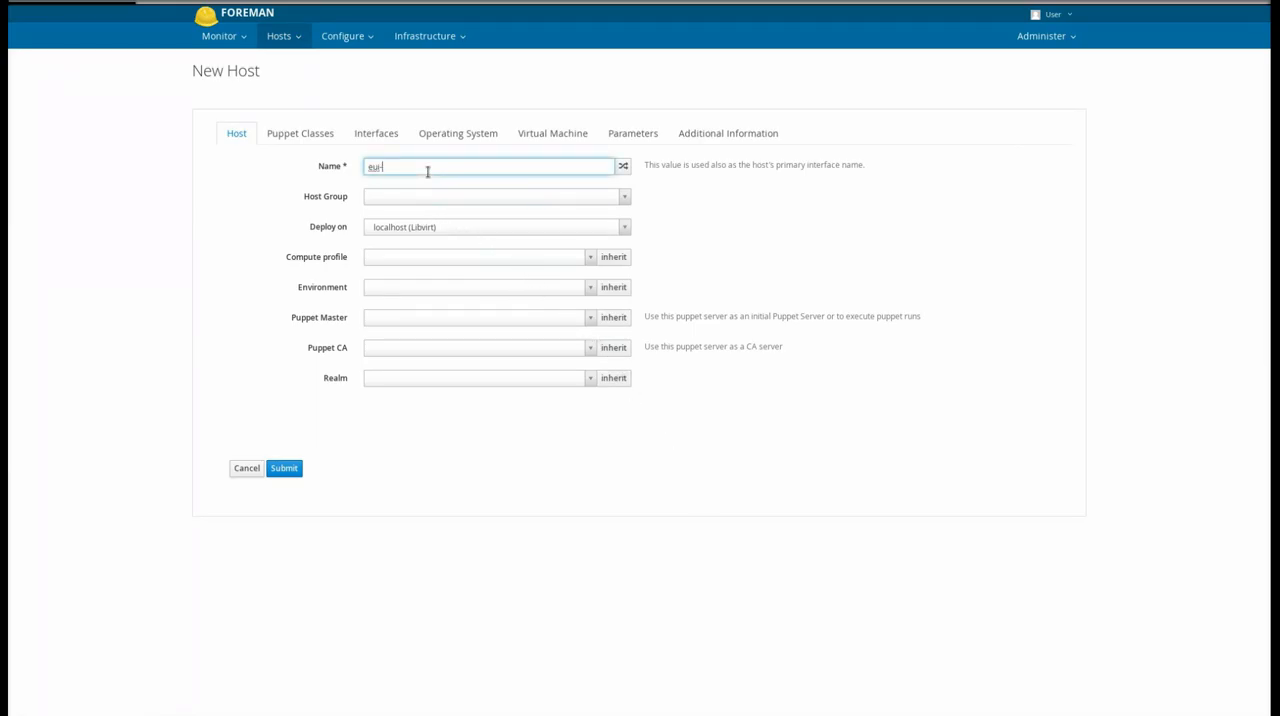
Step: Finish the name eui-assignment and set its interface to domain example.org on the IPv6 subnet
type("-assignment")
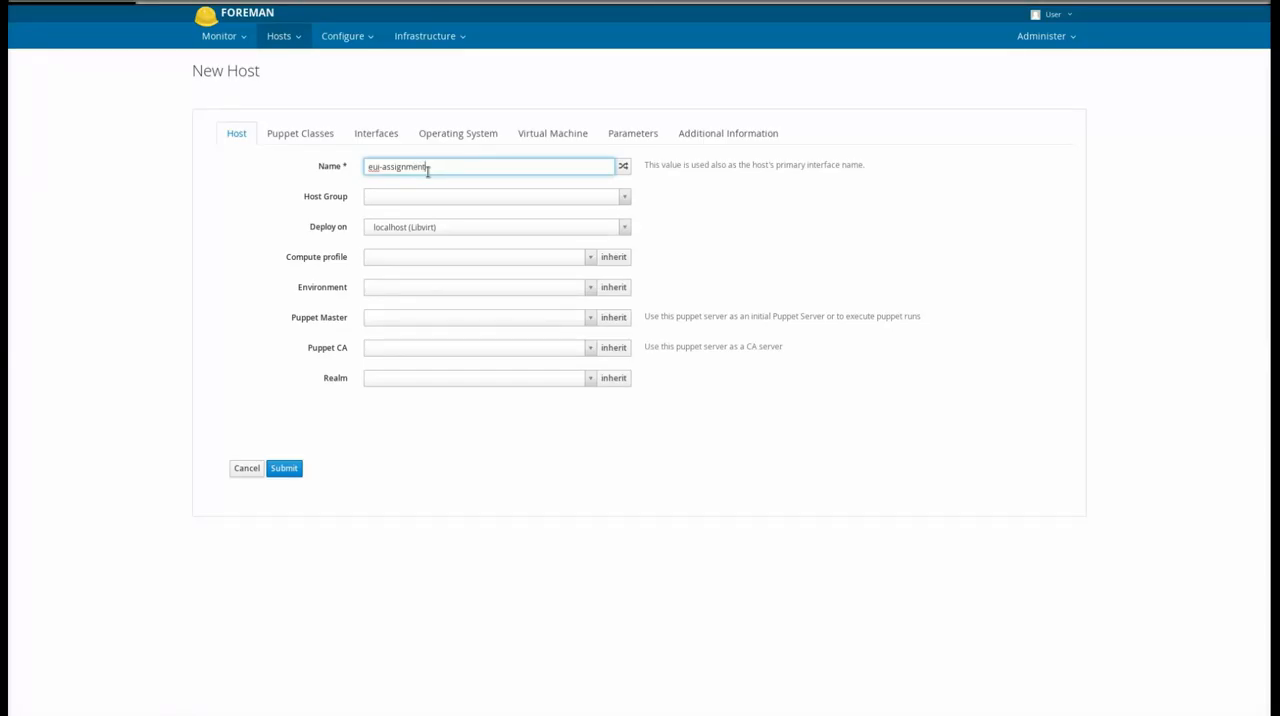
left_click(376, 132)
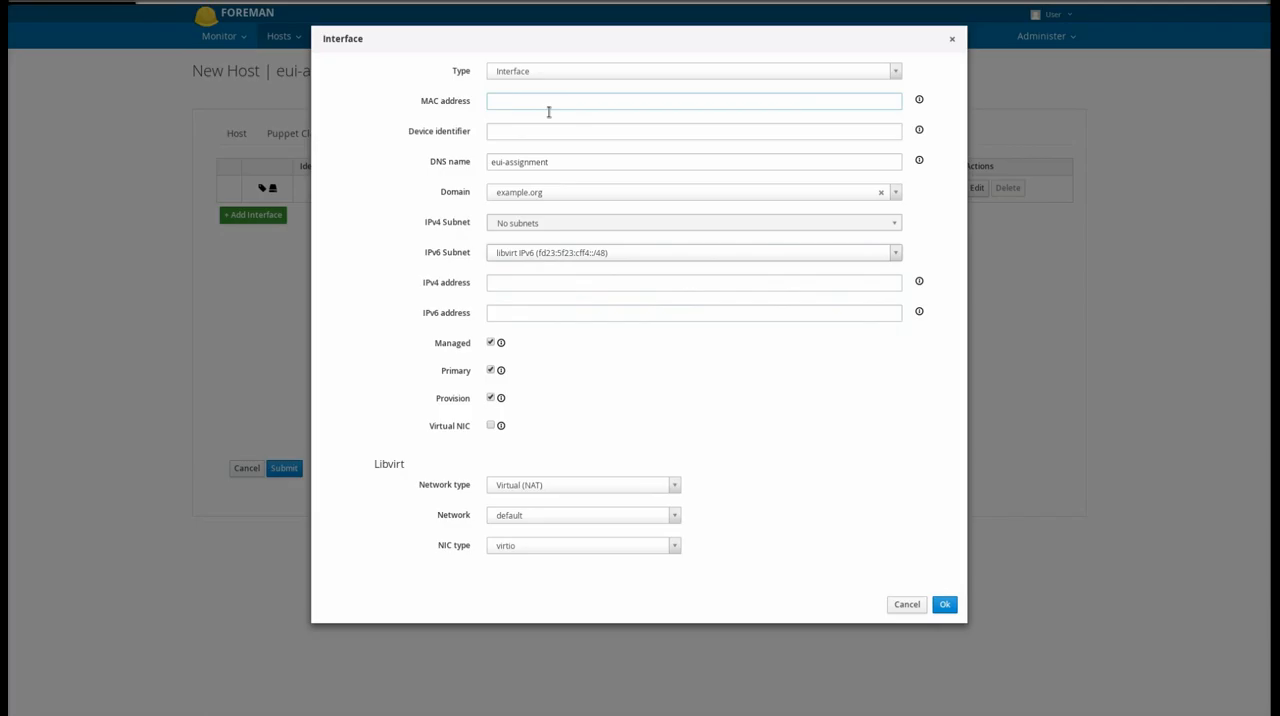
mouse_move(884, 542)
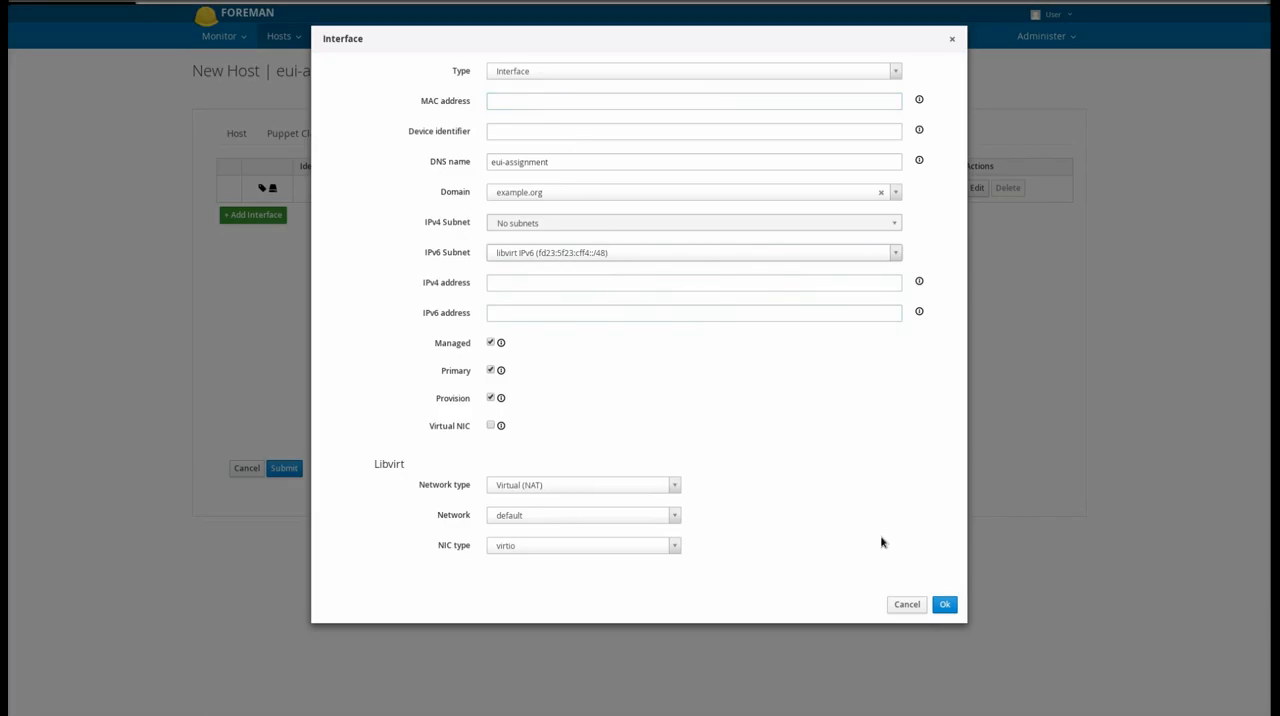
left_click(944, 604)
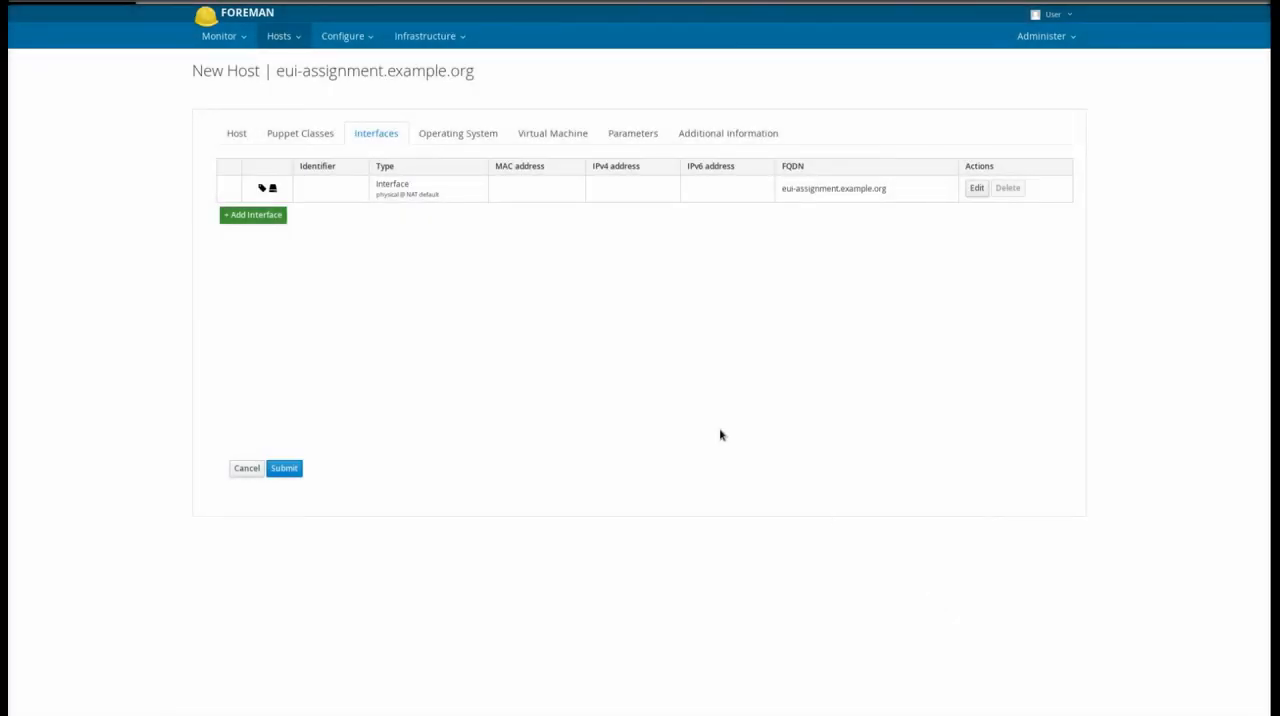
left_click(236, 132)
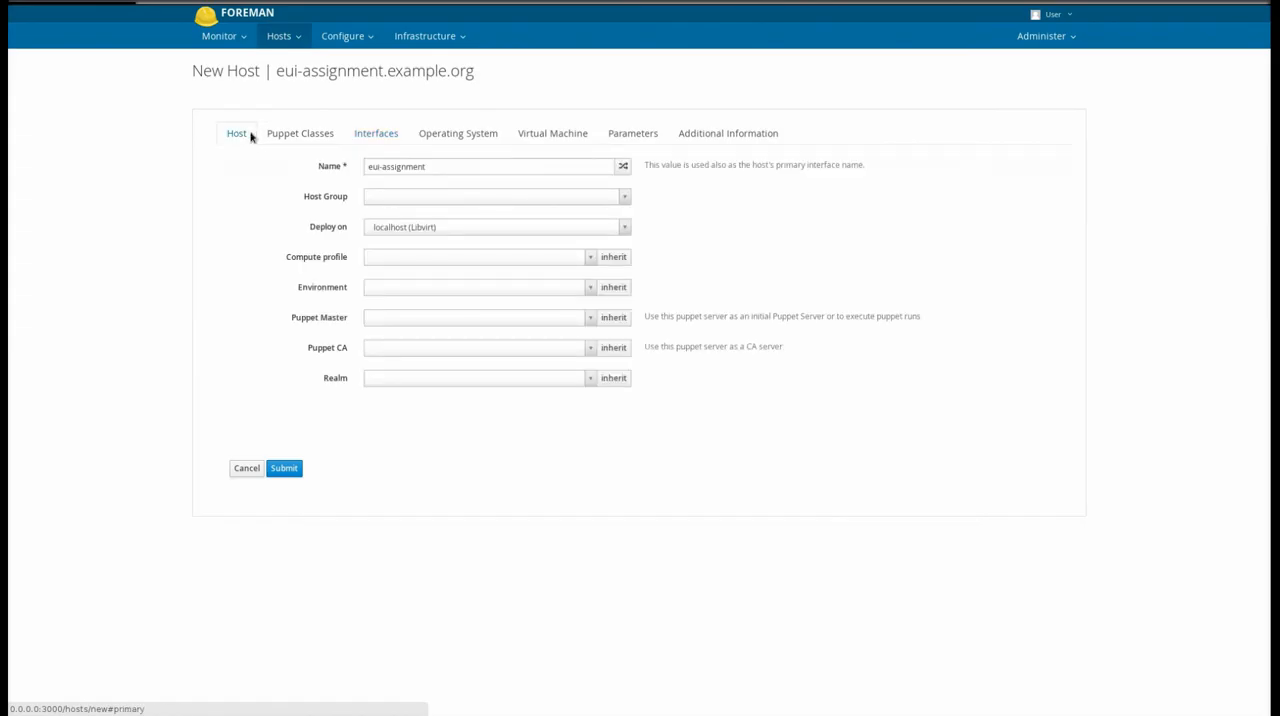
mouse_move(452, 234)
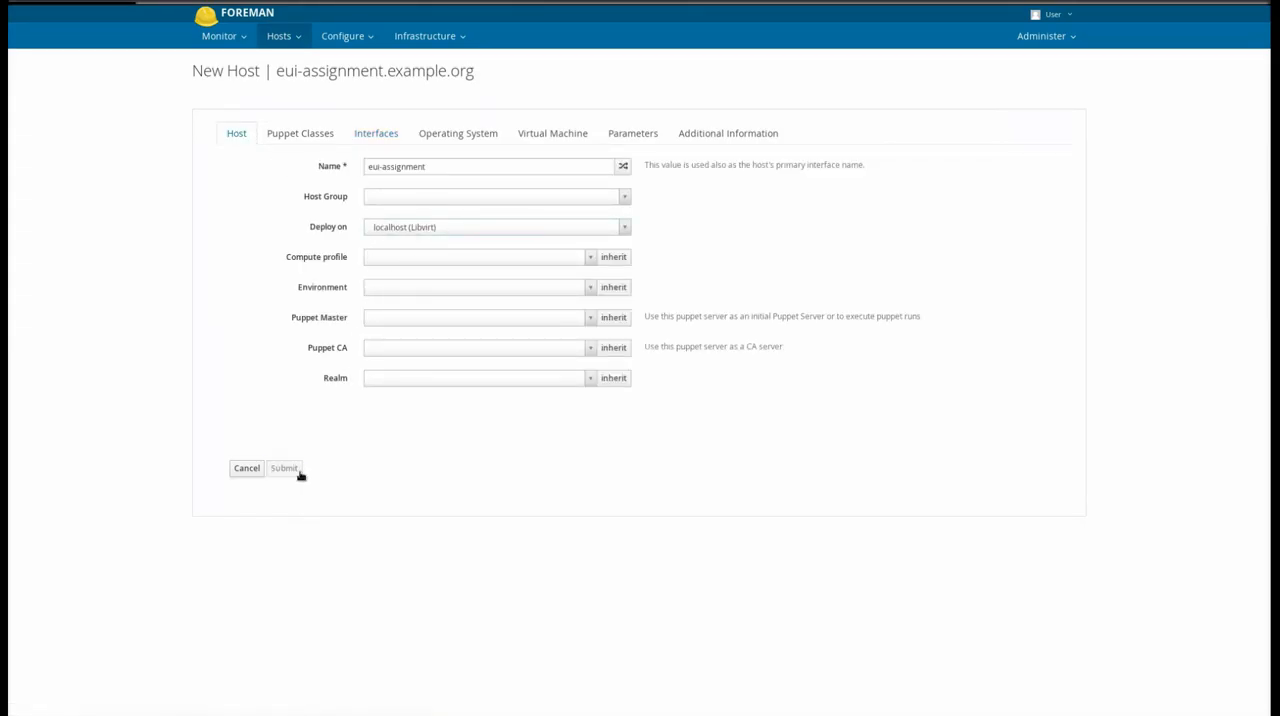
Step: Submit the new host eui-assignment.example.org so it gets a MAC-derived IPv6 address
left_click(284, 468)
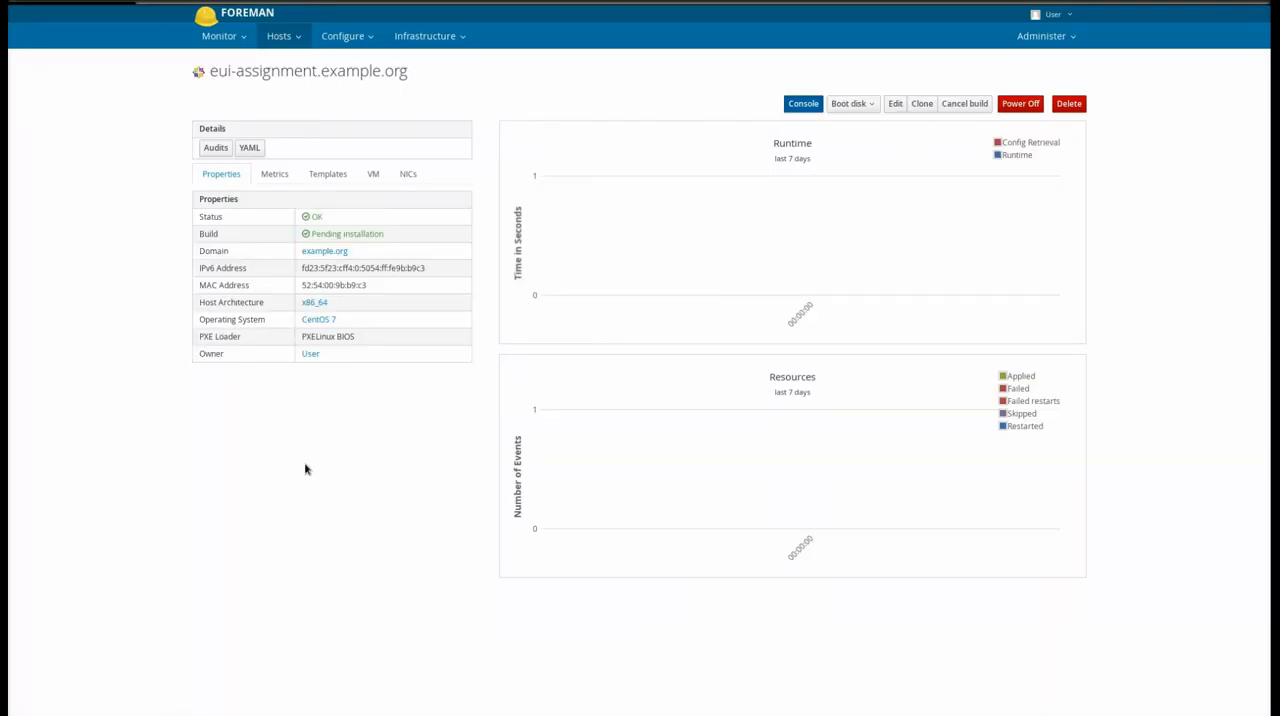
mouse_move(380, 300)
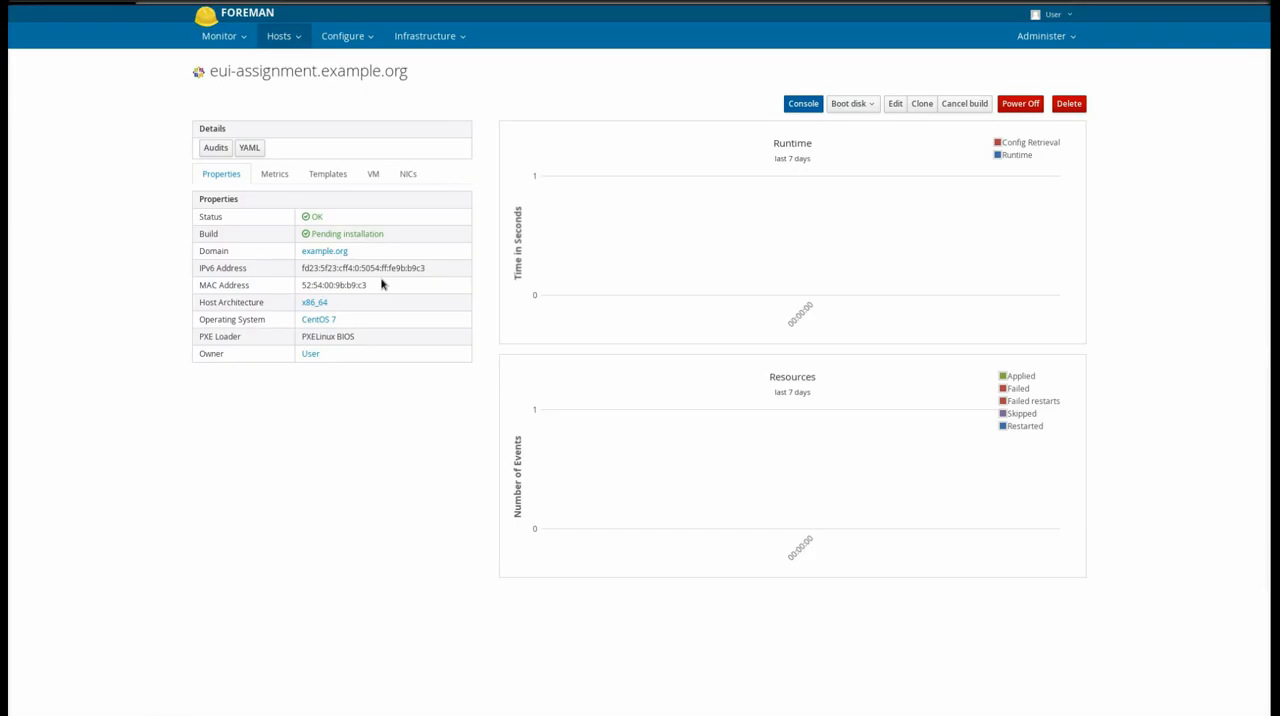
Step: Launch the 'Foreman demonstration' console window over the host details
left_click(804, 104)
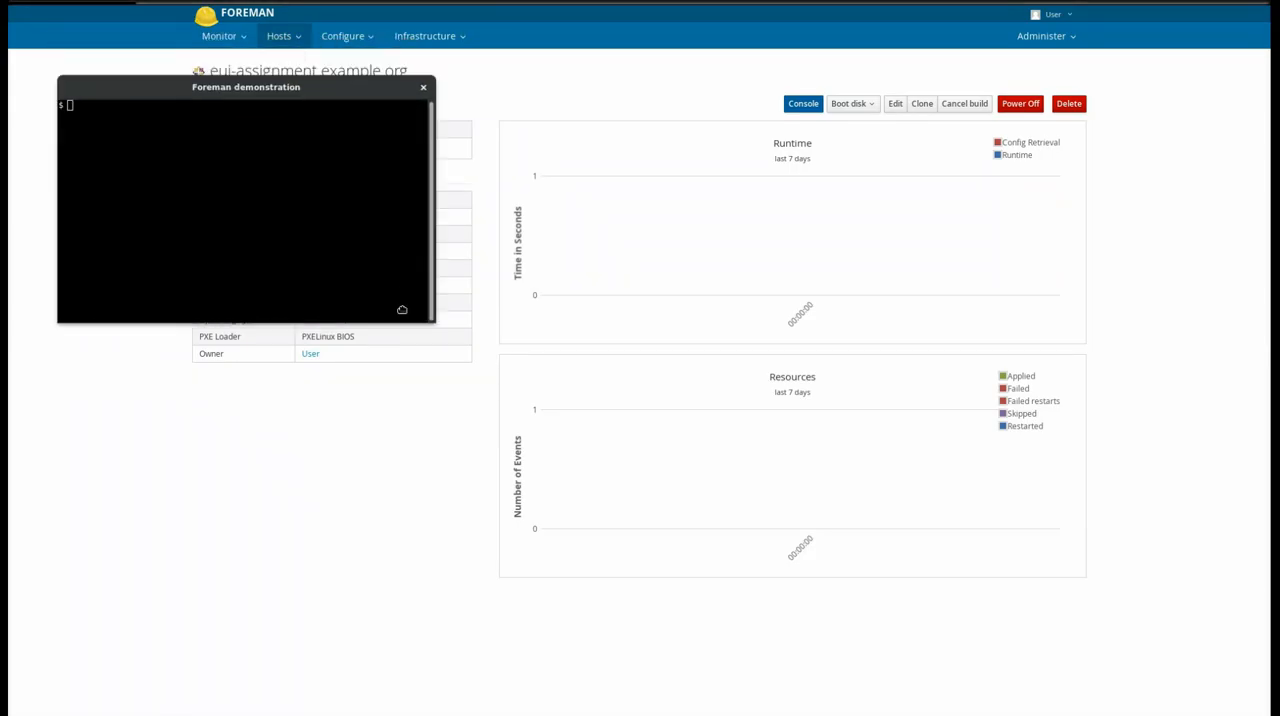
Step: Run 'host eui-assignment.example.org' and confirm it resolves to the EUI-64 IPv6 address
left_click_drag(246, 88, 464, 332)
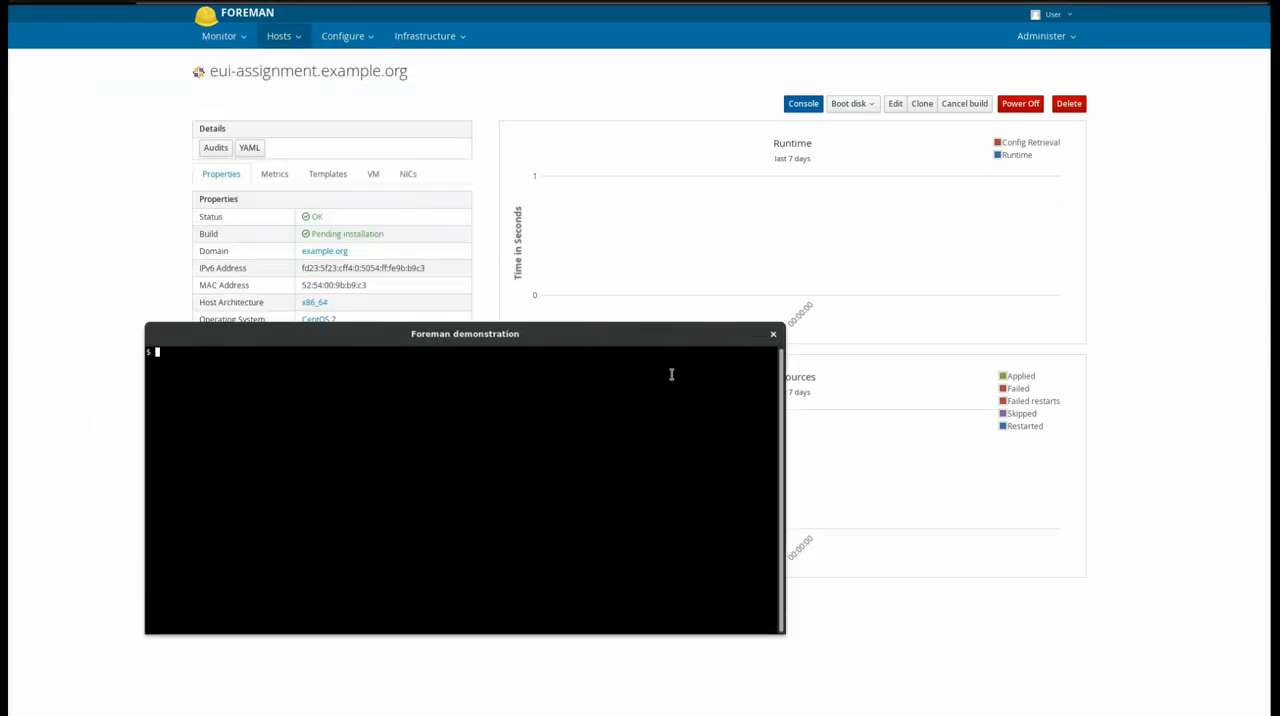
type("host eui-assignment.examp")
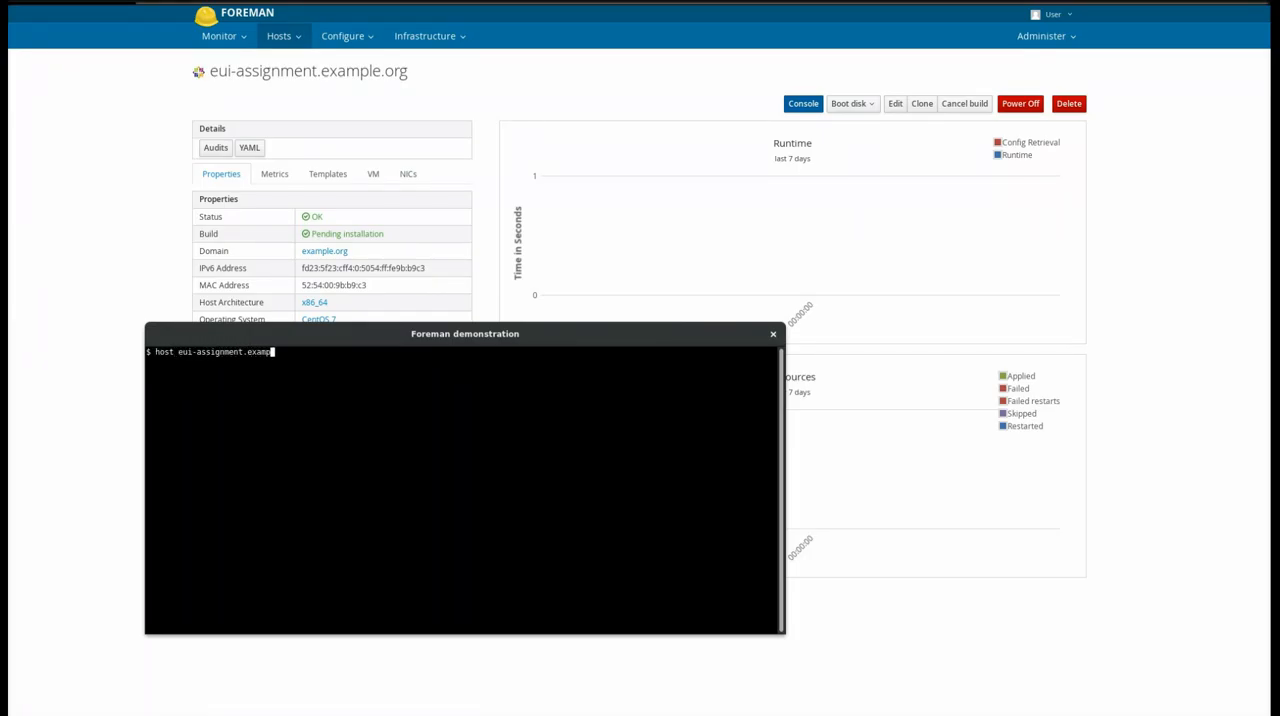
key("Return")
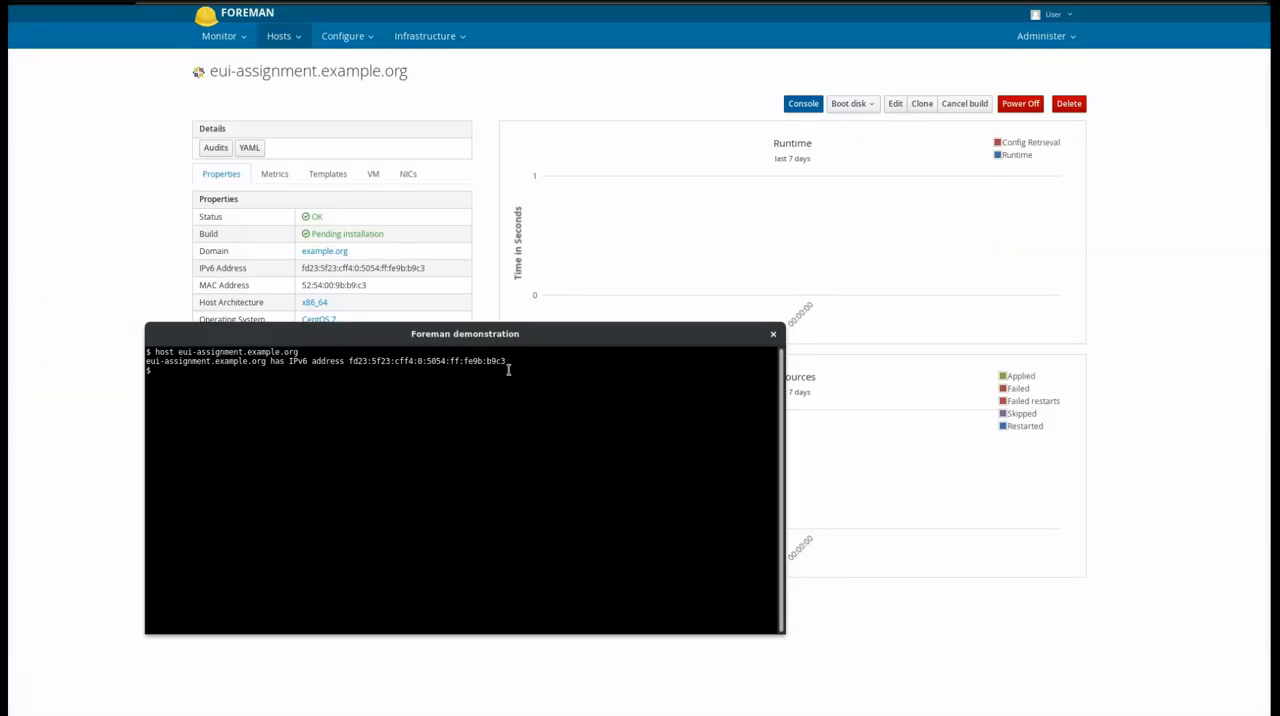
mouse_move(506, 384)
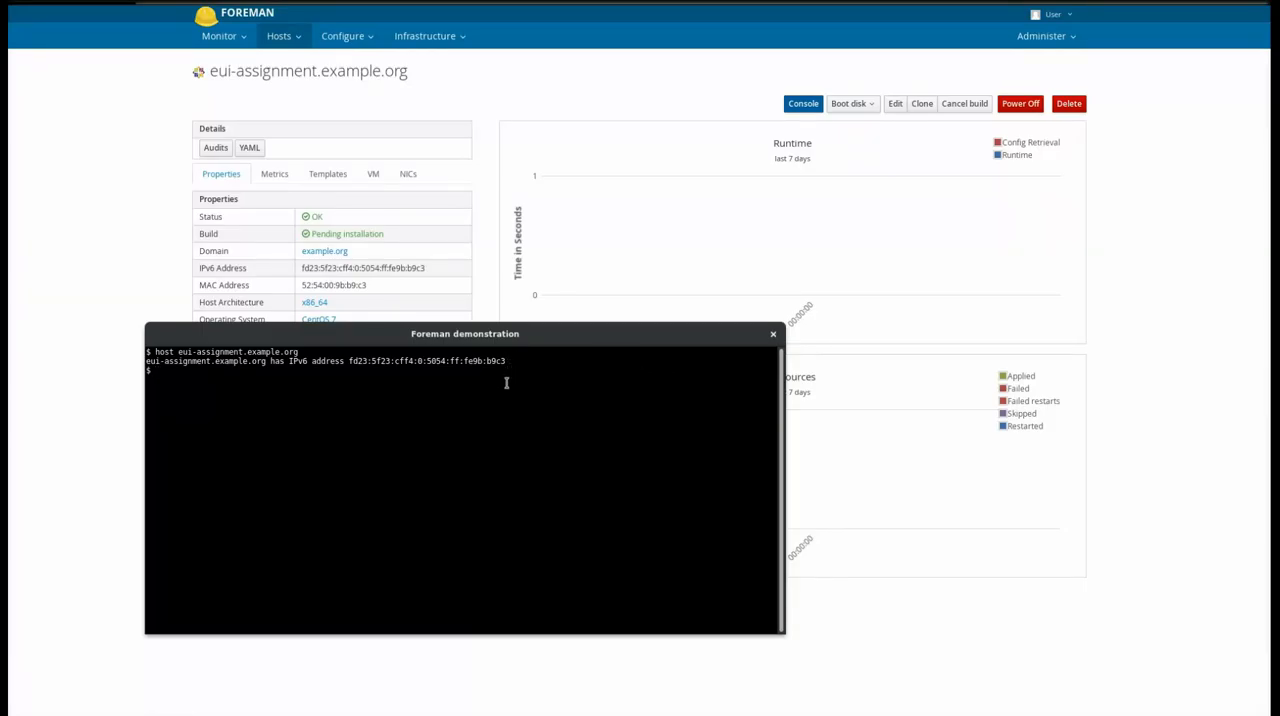